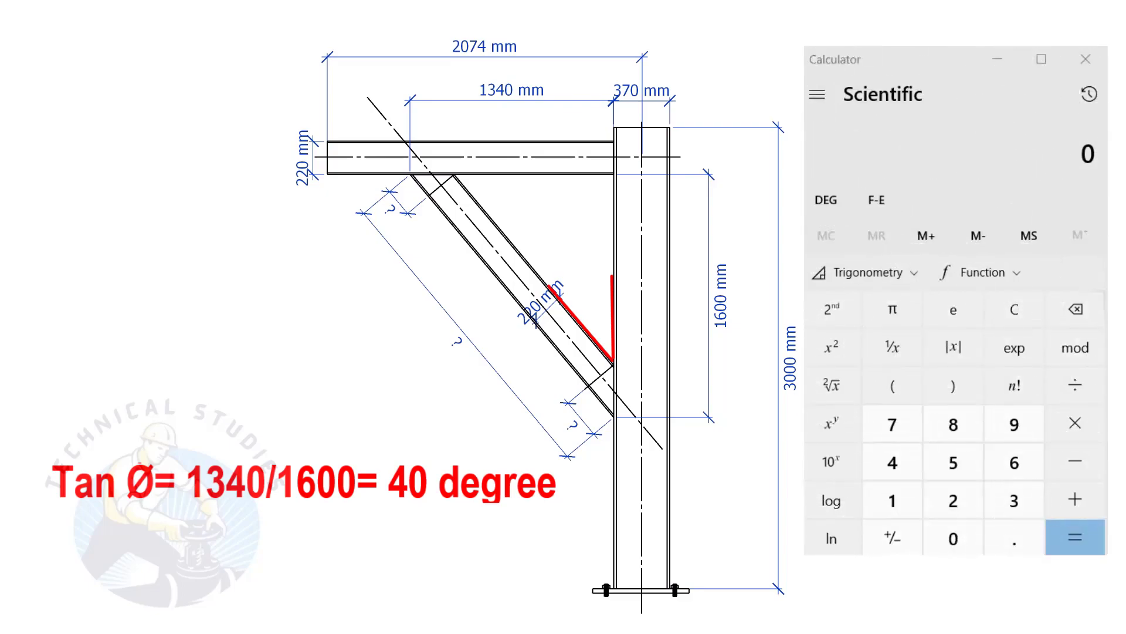
# Step: Divide the 1340 mm run by the 1600 mm rise, giving the ratio 0.8375
pyautogui.click(892, 462)
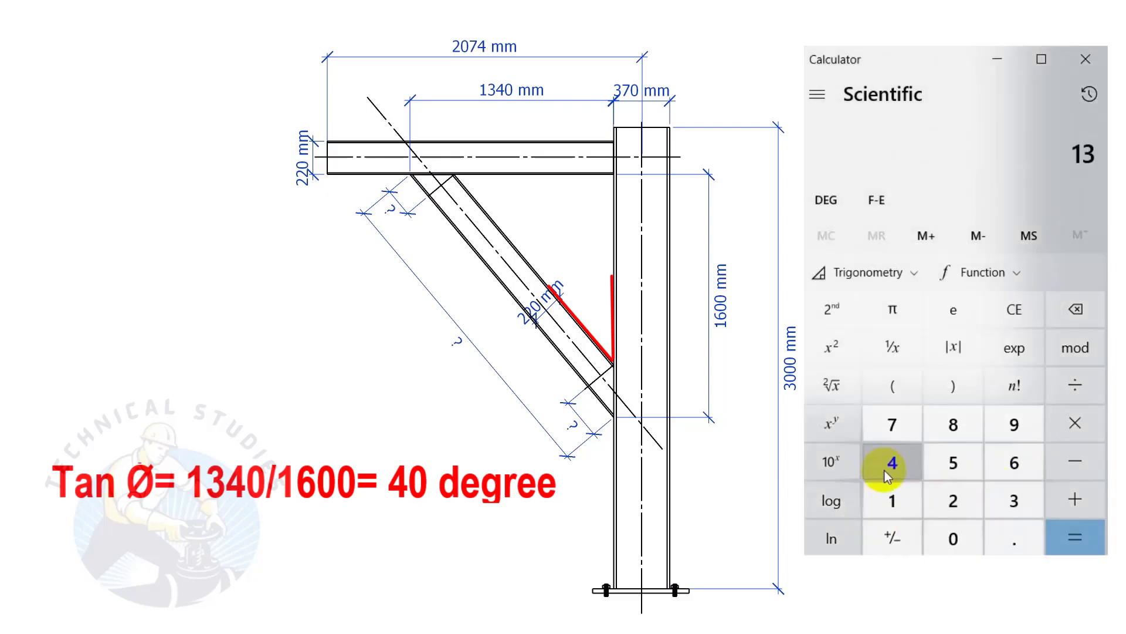
pyautogui.click(1076, 383)
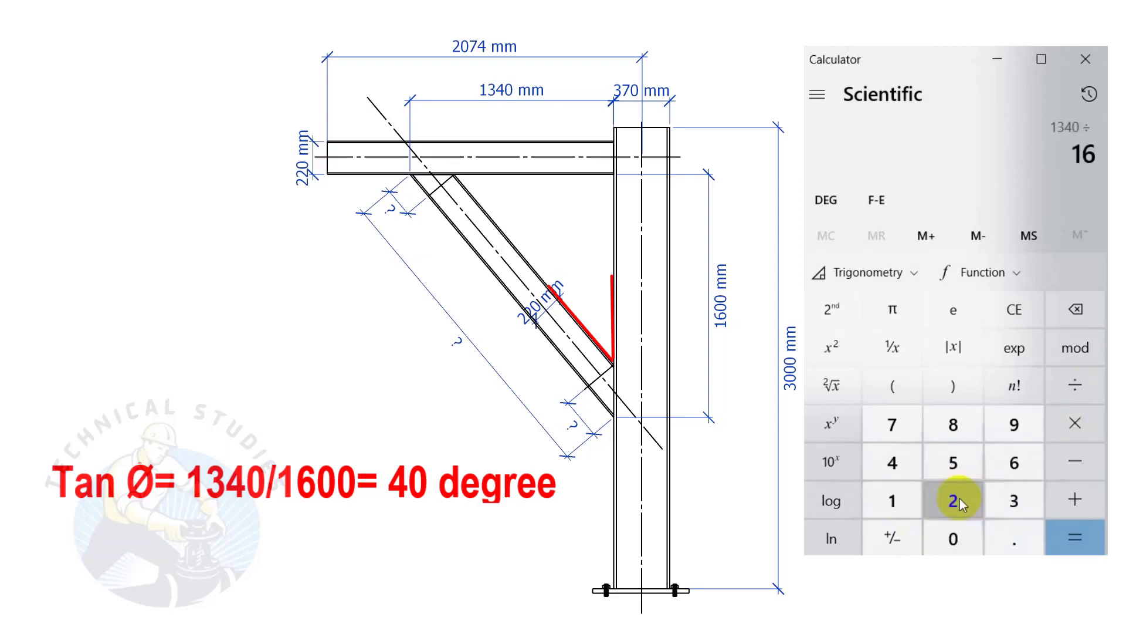
pyautogui.click(1071, 537)
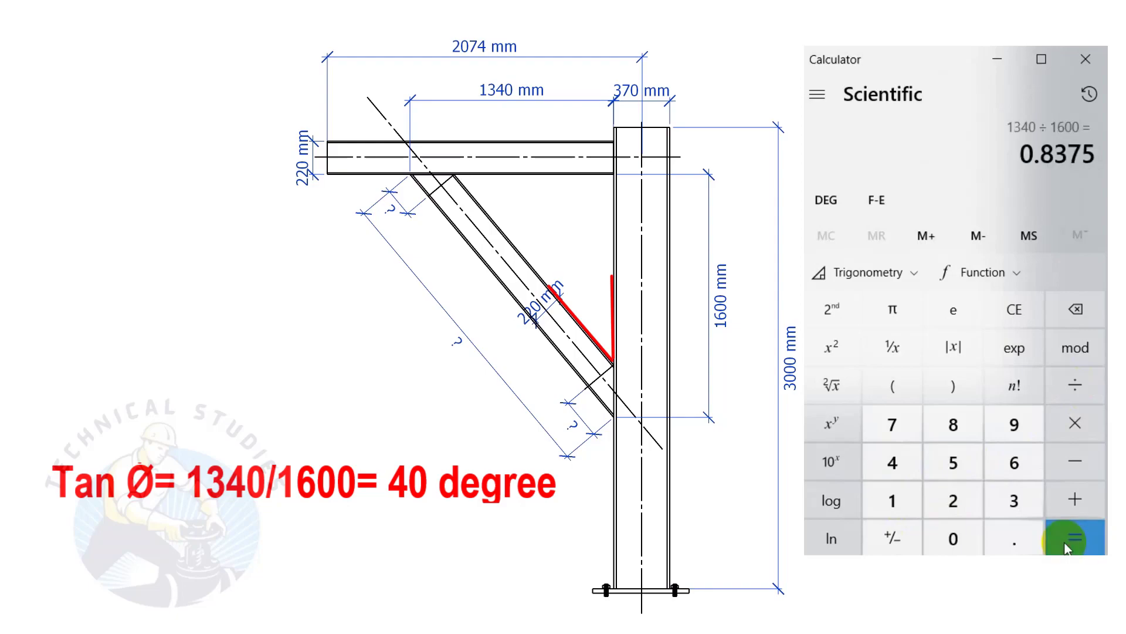
pyautogui.click(865, 272)
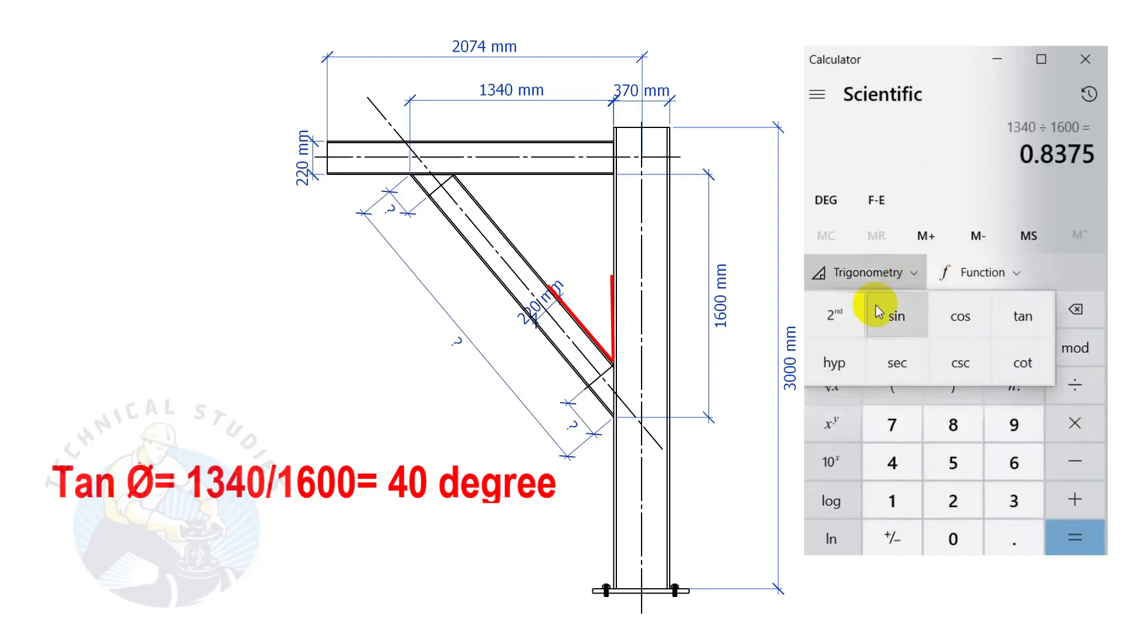
pyautogui.click(834, 315)
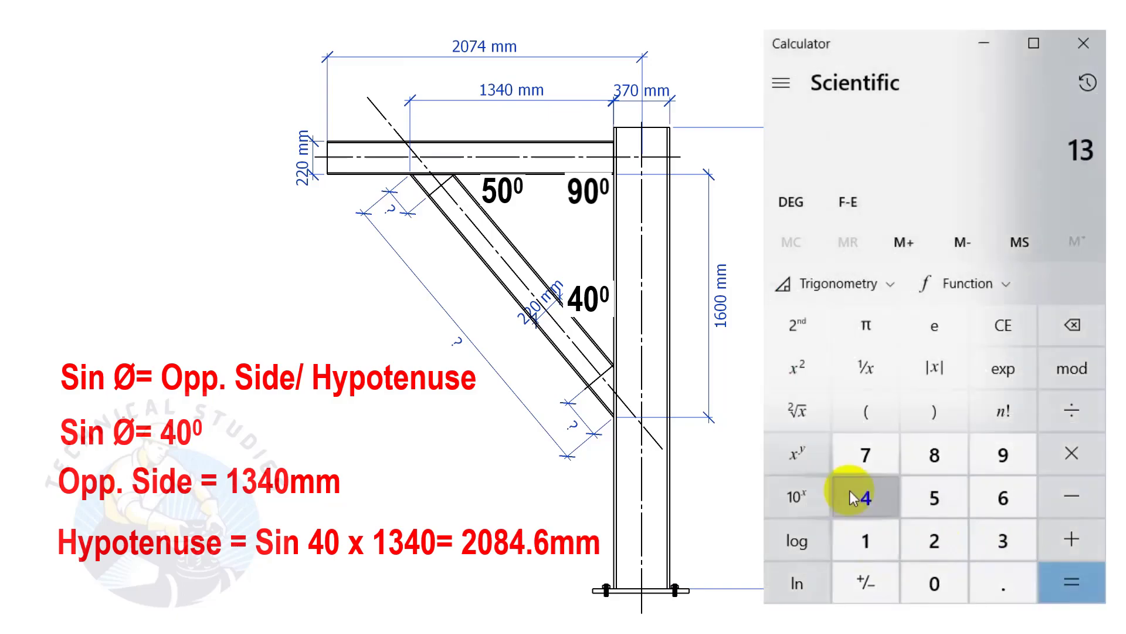
# Step: Compute 1340 ÷ sin 40°, giving a bracing length of 2,084.67 mm
pyautogui.click(1072, 453)
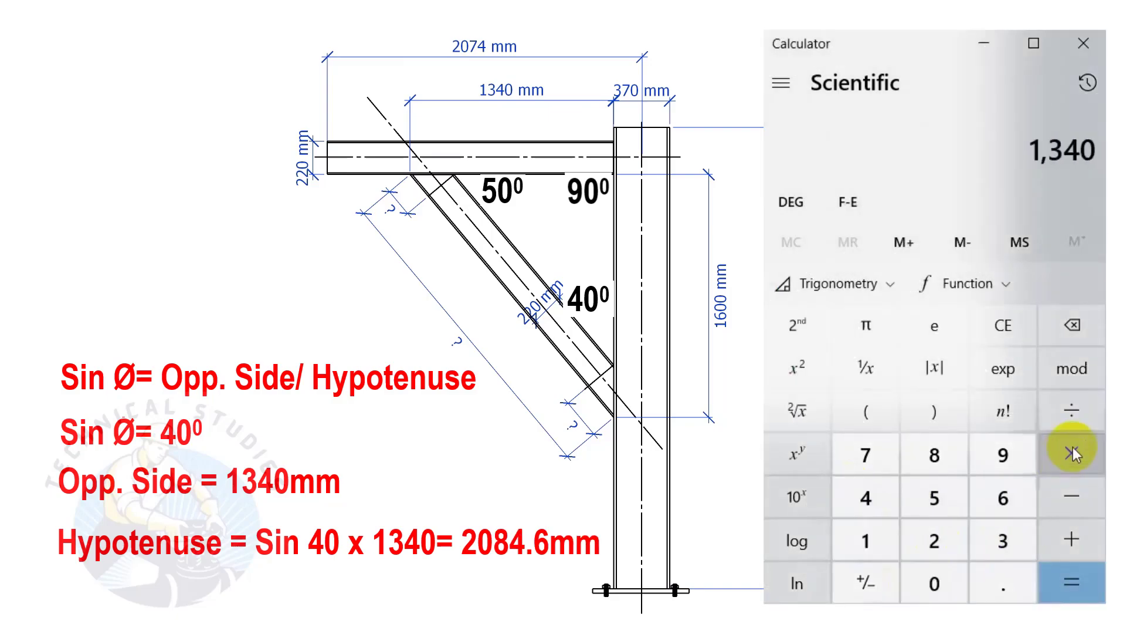
pyautogui.click(1073, 451)
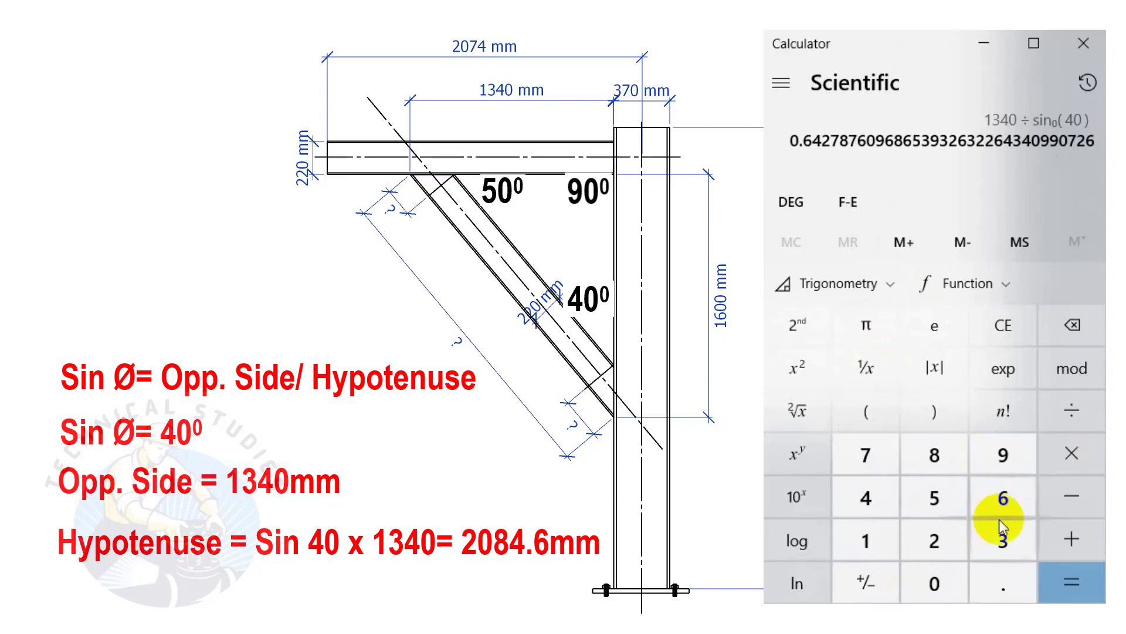
pyautogui.click(1071, 593)
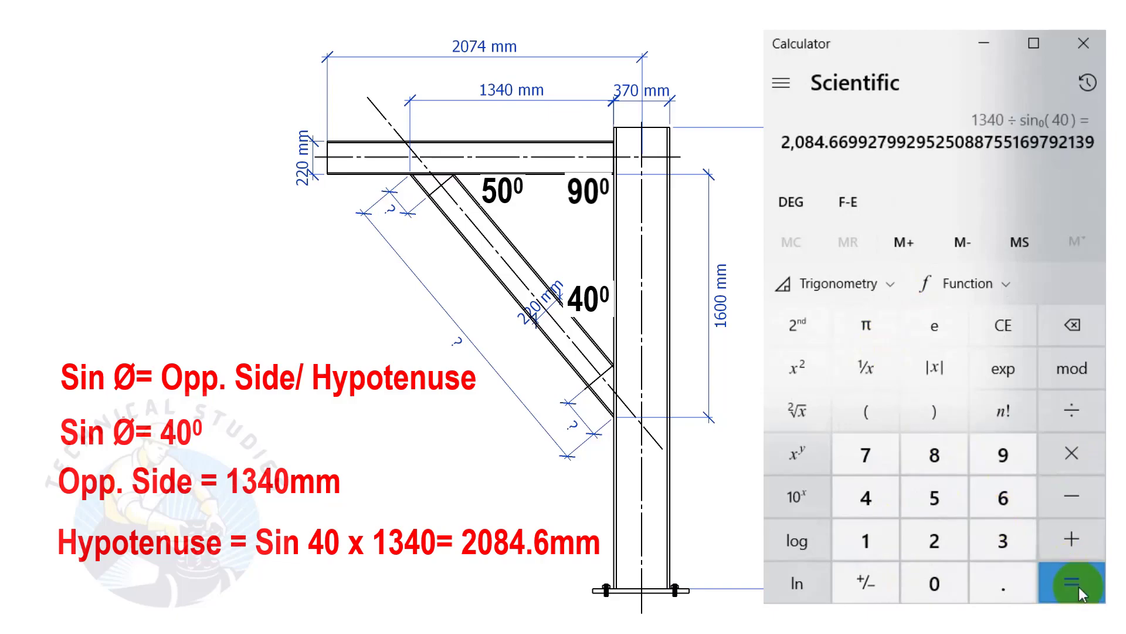
pyautogui.moveTo(976, 497)
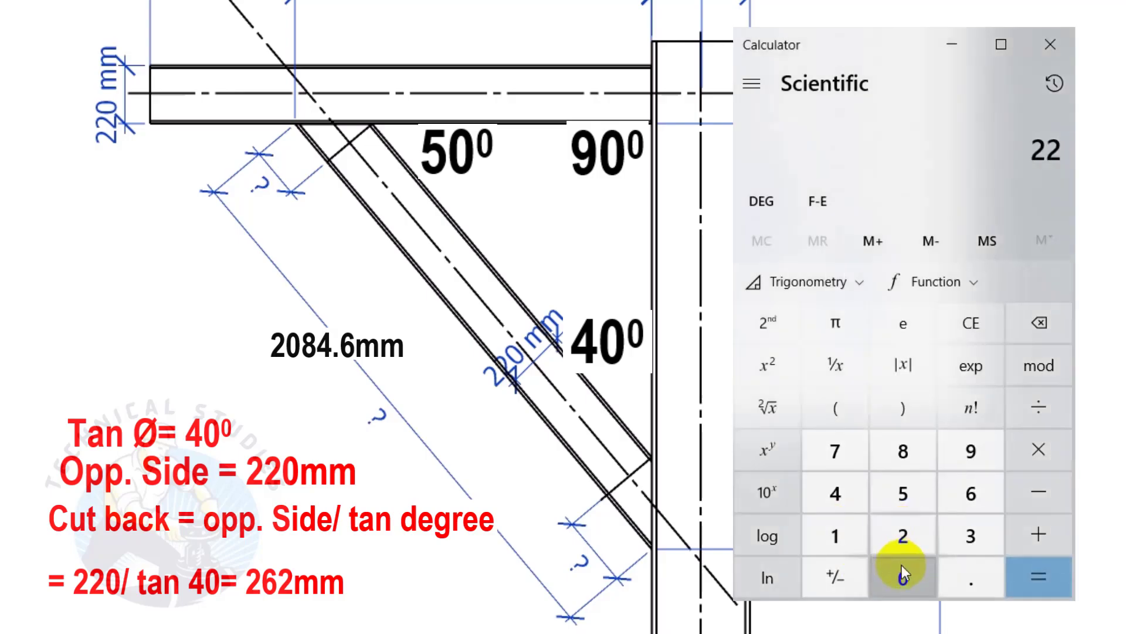
# Step: Enter 220 ÷ tan 40° to work out the first cutback of about 262 mm
pyautogui.click(902, 578)
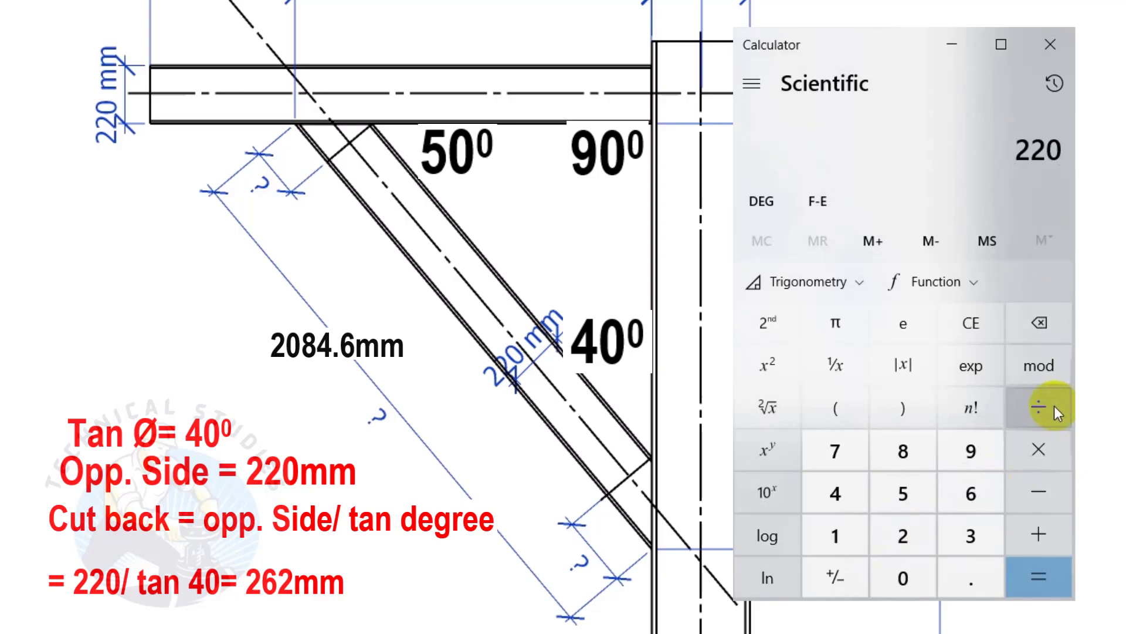
pyautogui.click(1040, 408)
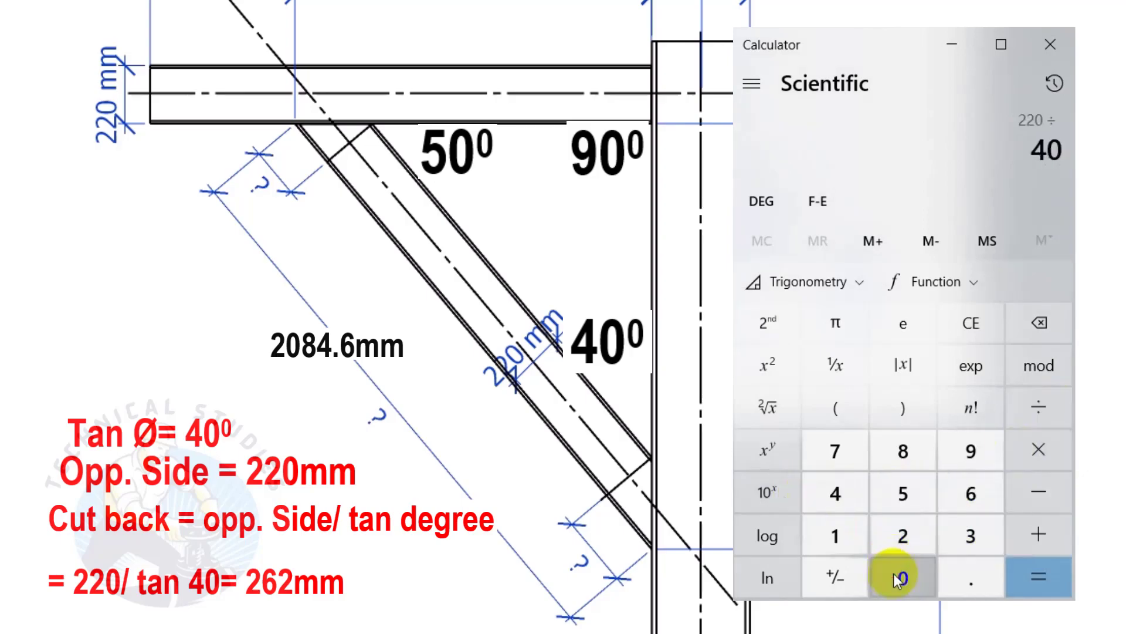
pyautogui.click(804, 281)
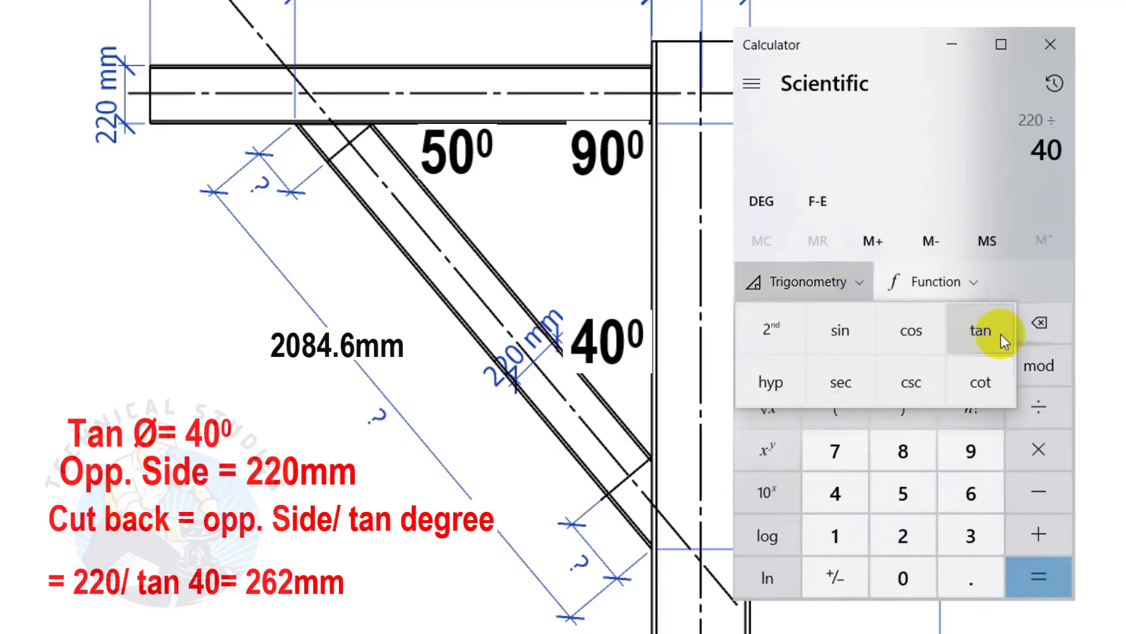
pyautogui.click(1039, 576)
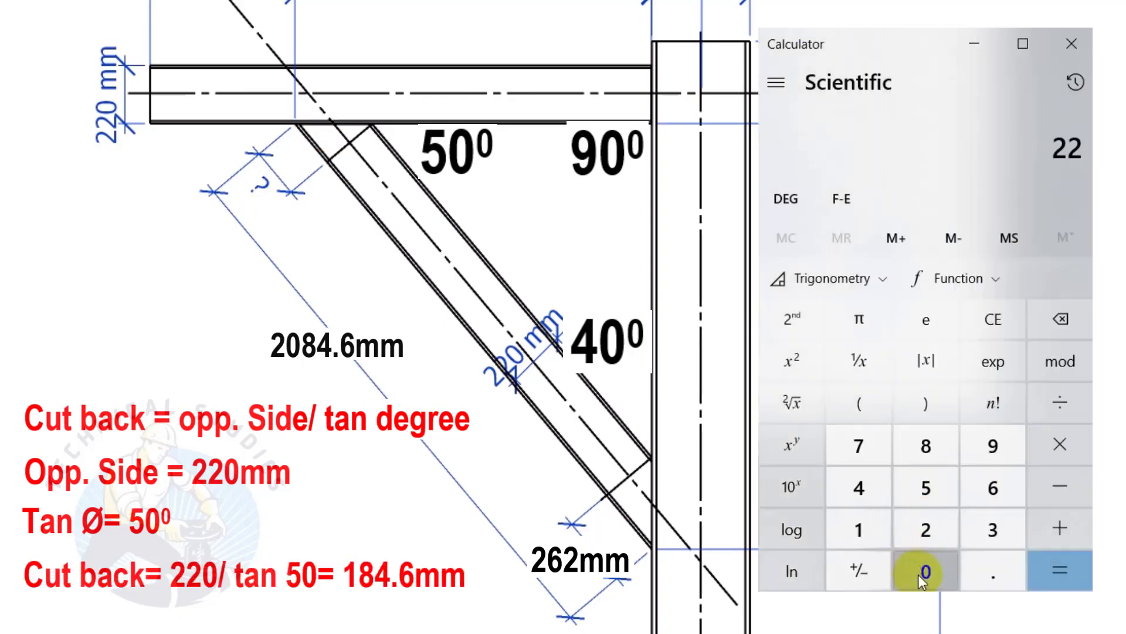
# Step: Compute 220 ÷ tan 50°, giving the second cutback of 184.60 mm
pyautogui.click(1058, 397)
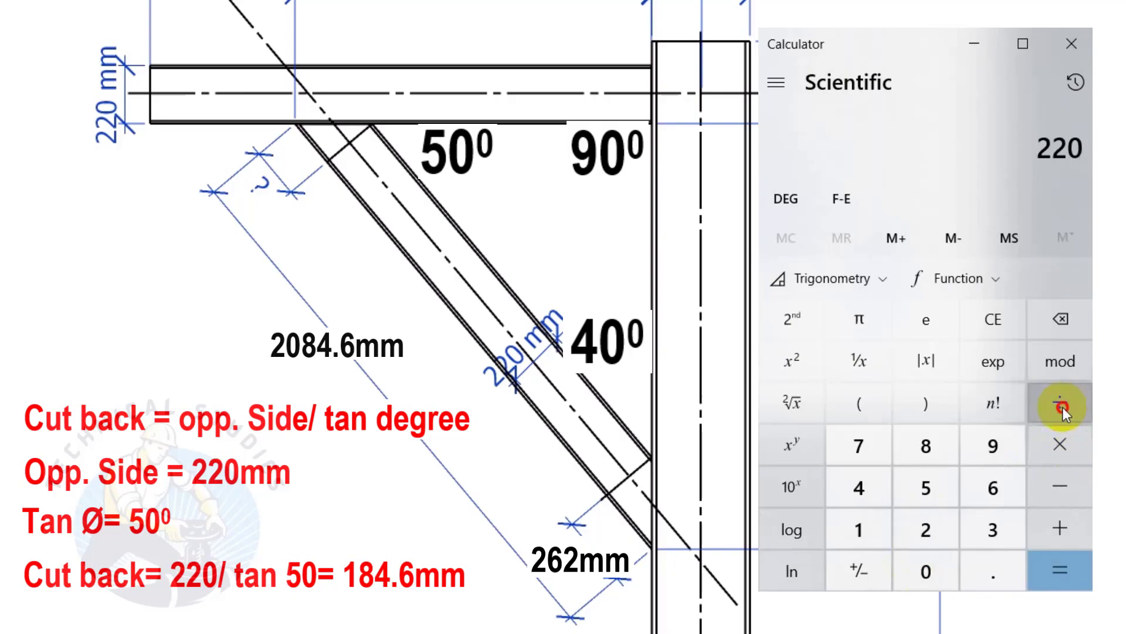
pyautogui.click(1061, 408)
pyautogui.write('50')
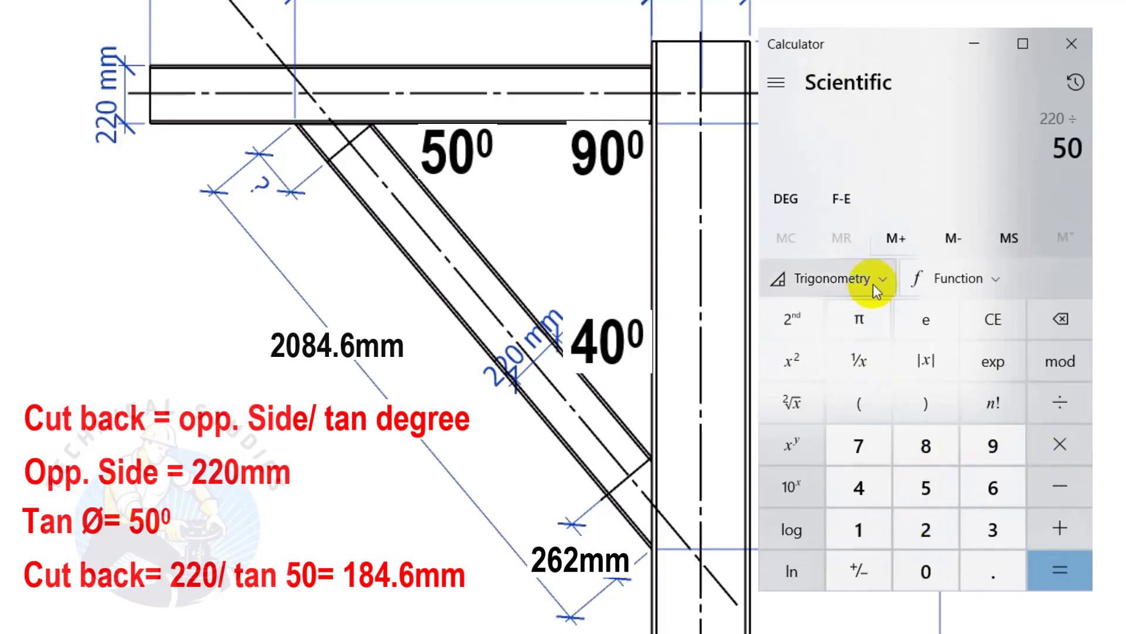
pyautogui.click(832, 278)
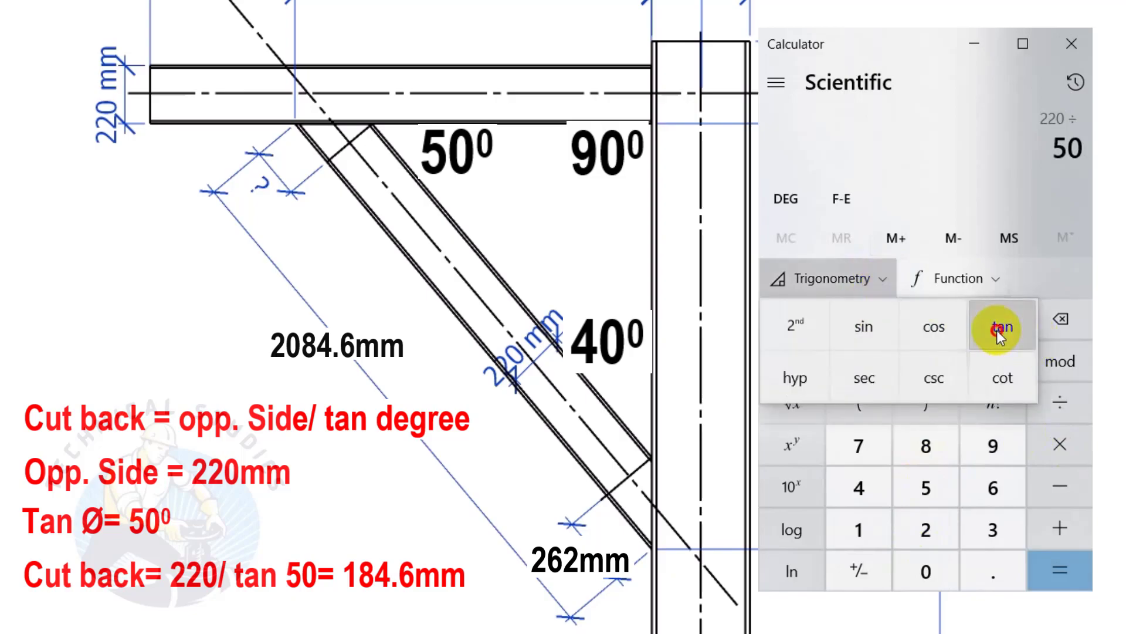
pyautogui.click(1045, 579)
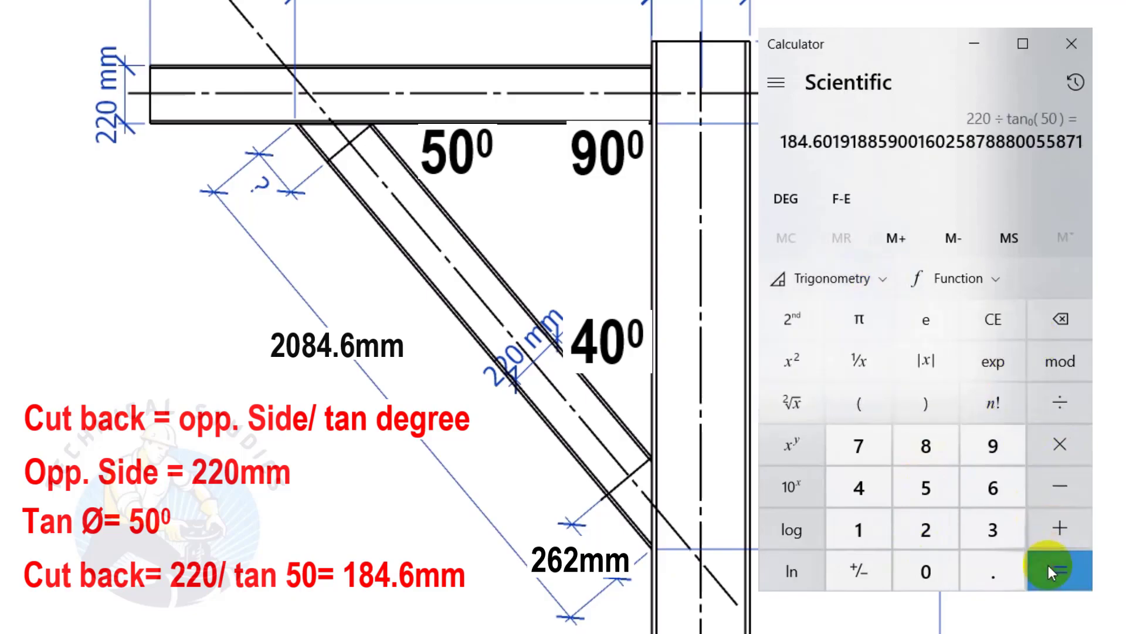